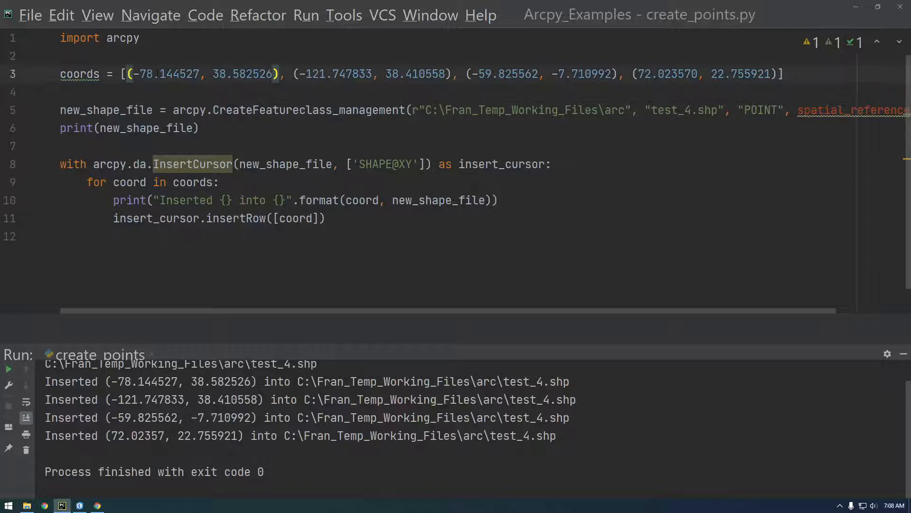
- Prefix the line 3 coordinate tuples with labels 'point_1', 'point2' and 'point3'
drag(140, 74, 262, 74)
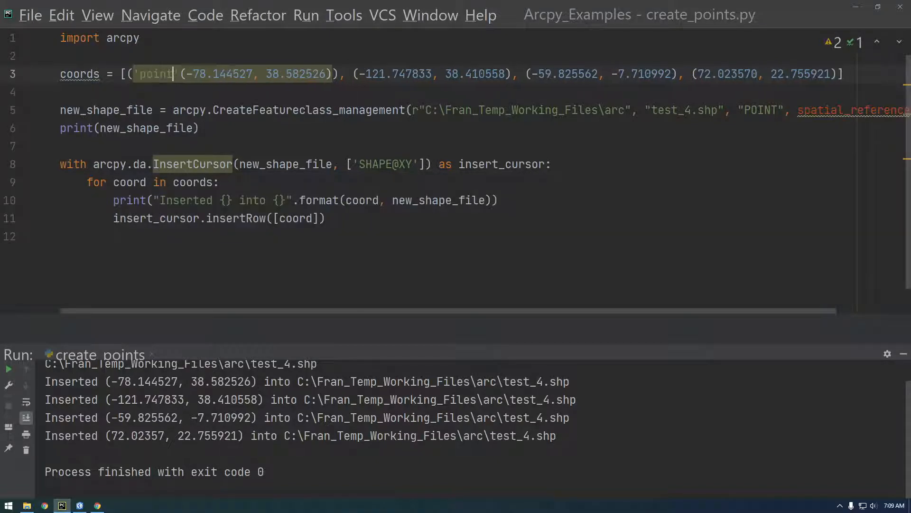
text(_1)
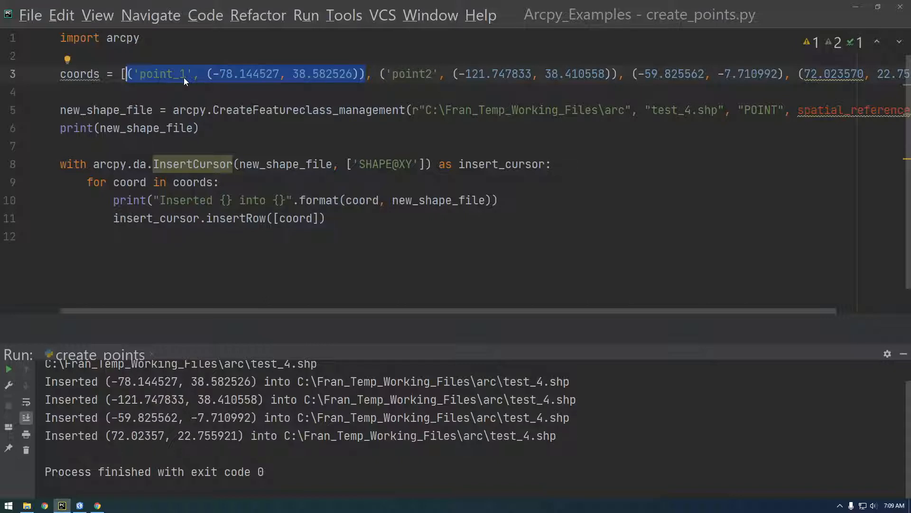
double_click(164, 74)
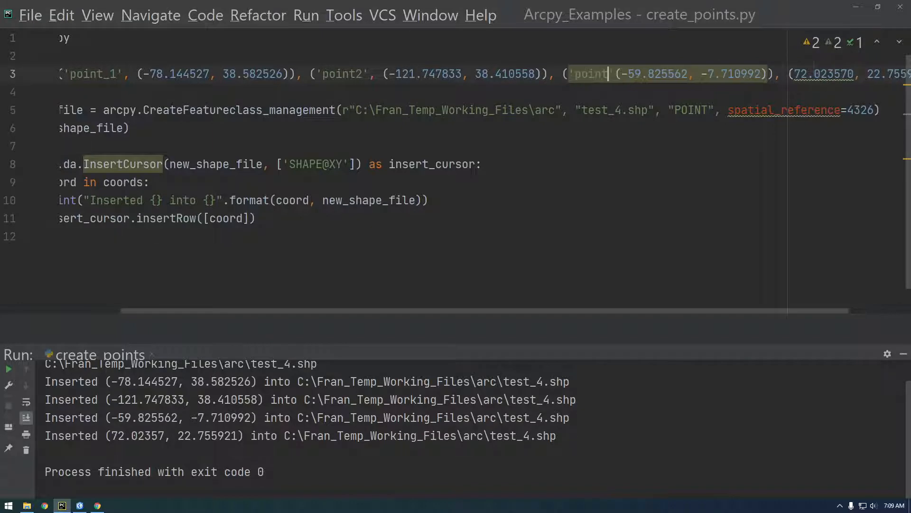
text(3')
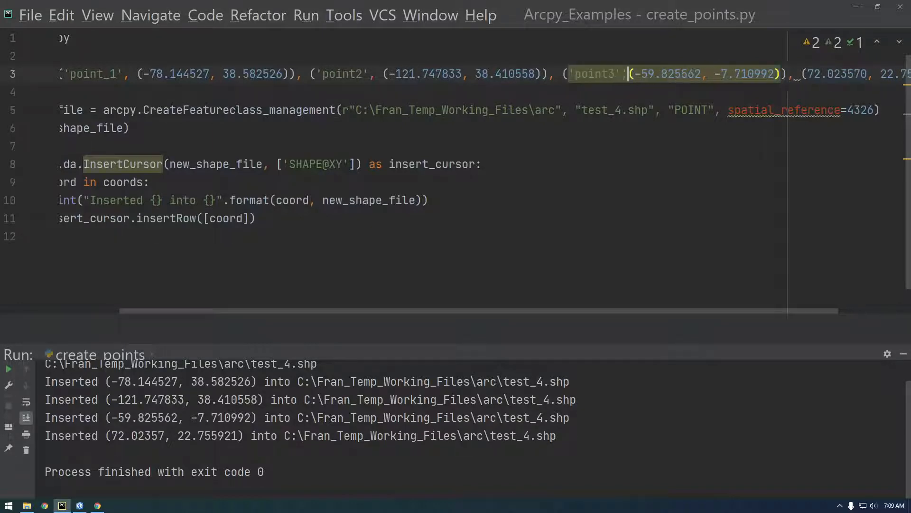
scroll(right, 3)
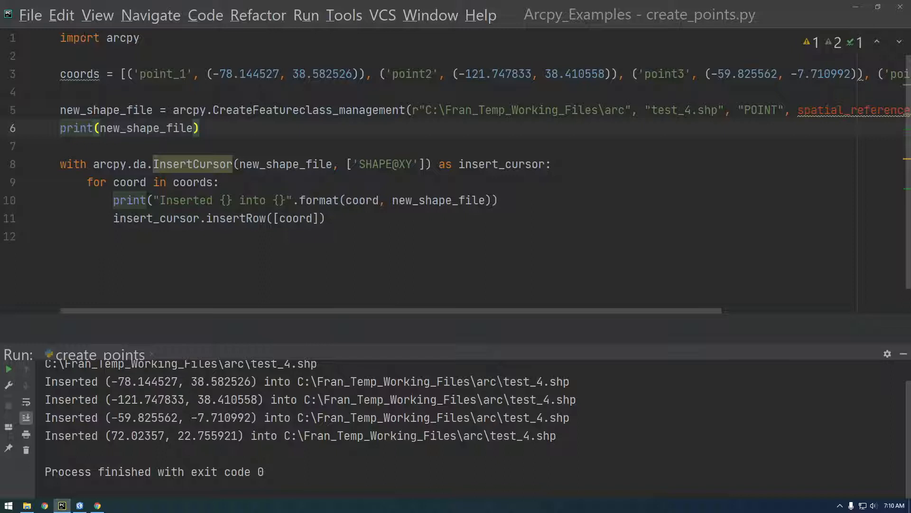
- Switch to the Chrome search results for 'arcpy insert cursor'
click(86, 74)
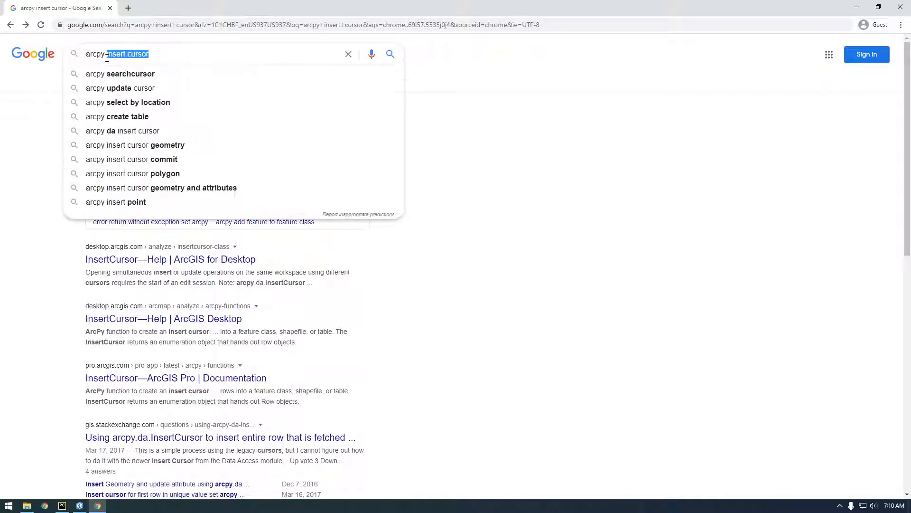
- Look up the ArcGIS Pro Add Field page and scroll through its syntax and code sample
text(cr)
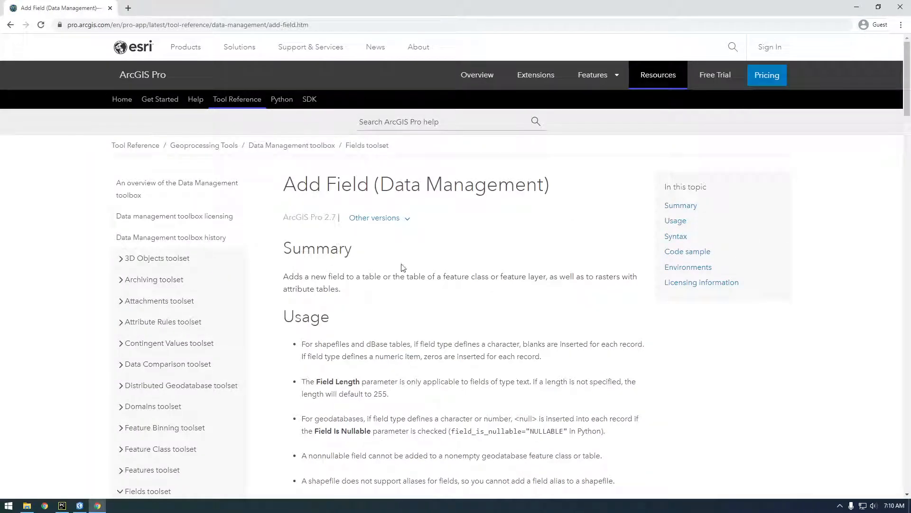
scroll(down, 3)
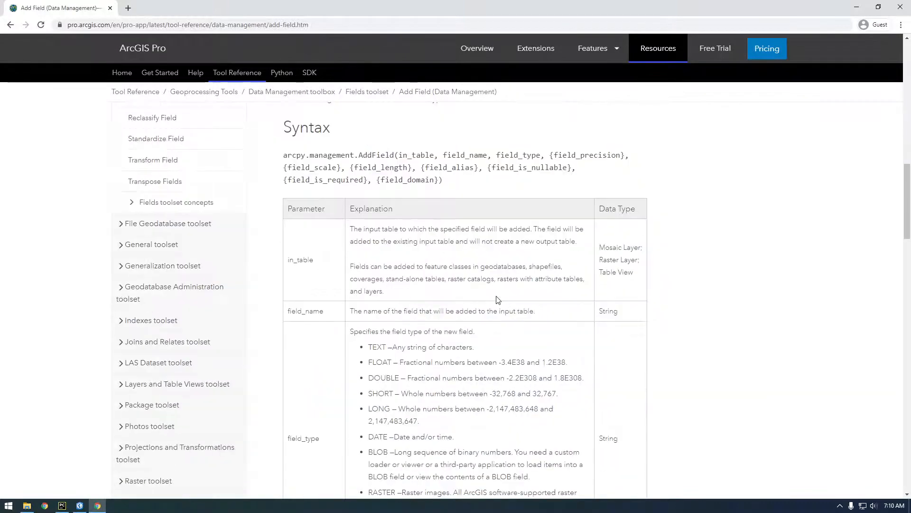
scroll(down, 3)
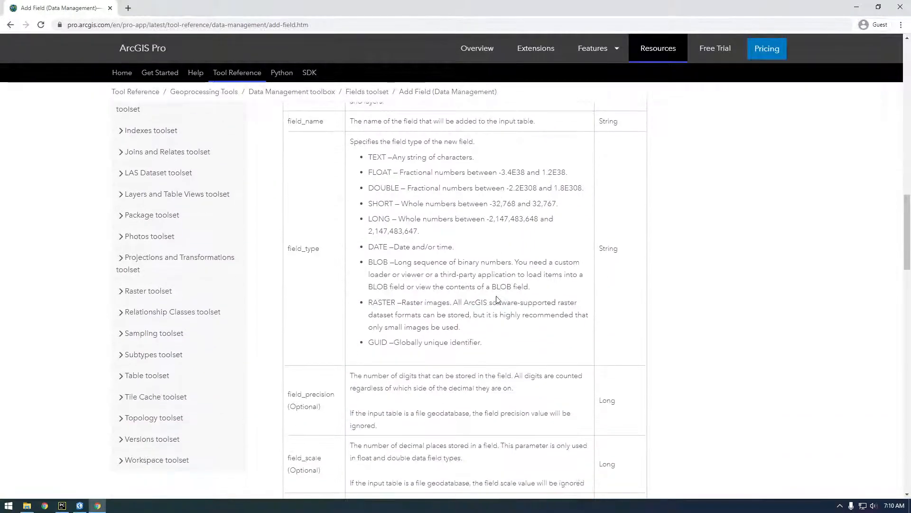
scroll(up, 3)
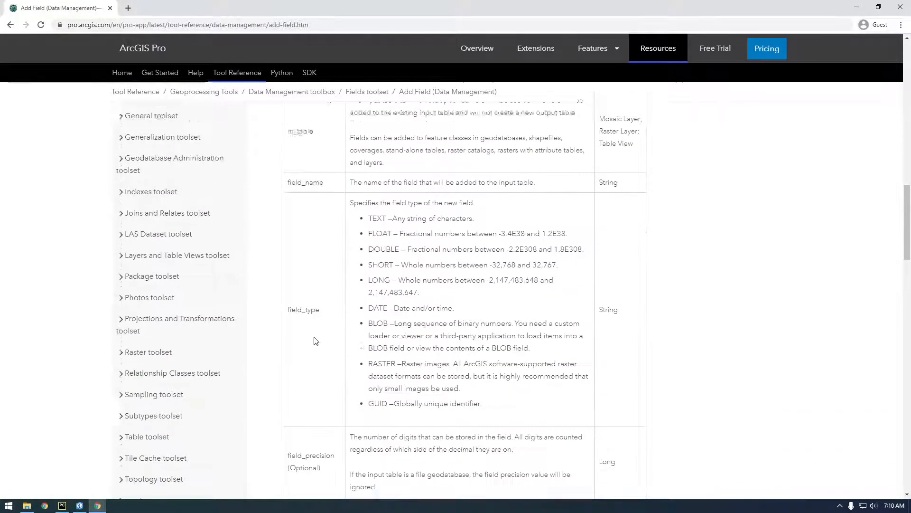
scroll(down, 3)
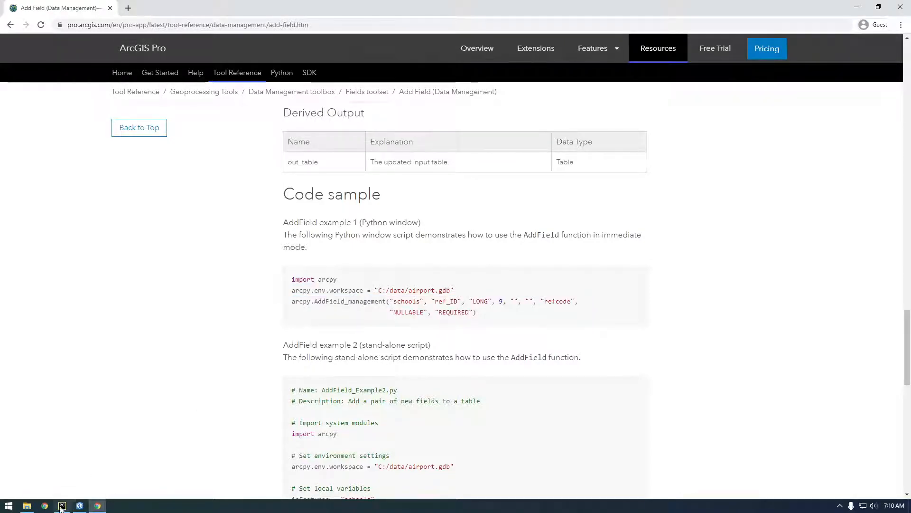
click(62, 505)
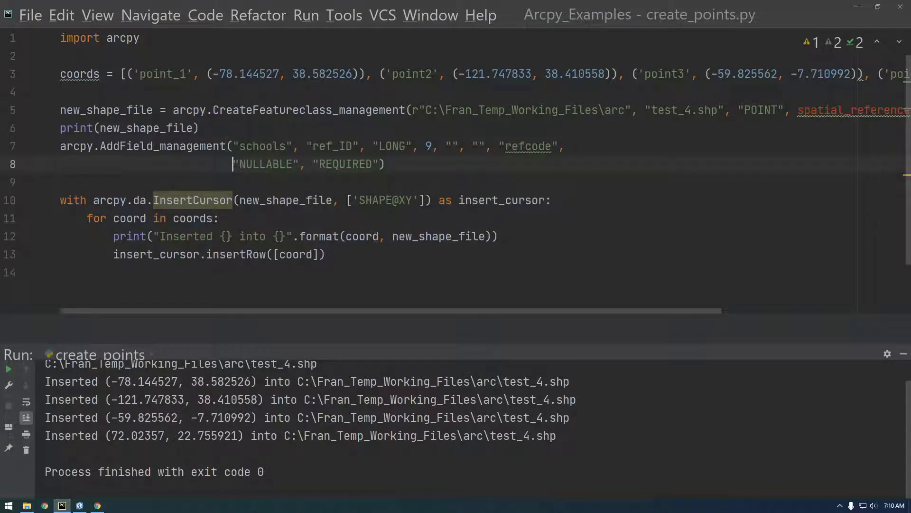
- Trim the AddField call to add a NAME field of type TEXT to new_shape_file
key(Backspace)
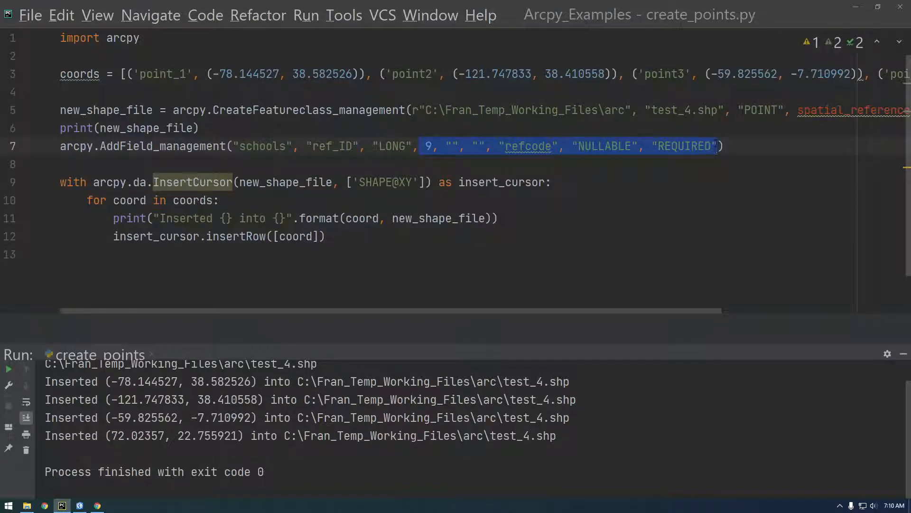
key(Delete)
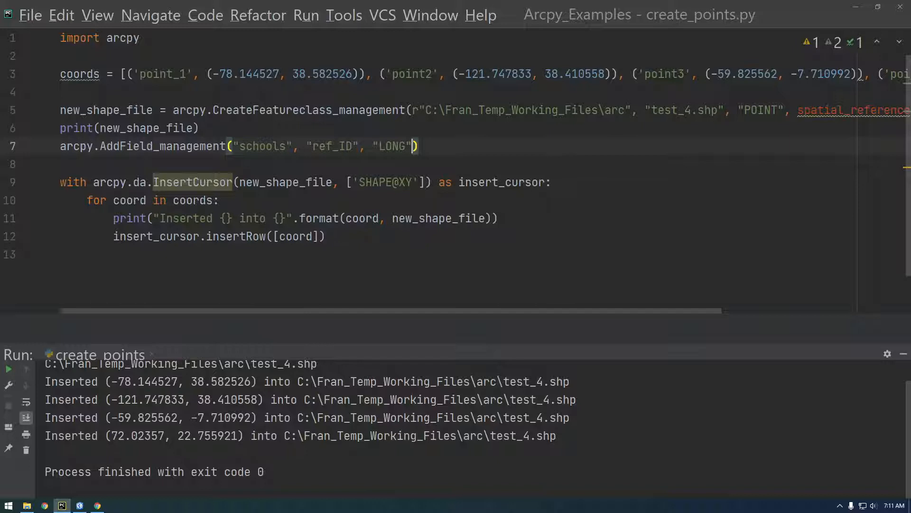
double_click(263, 146)
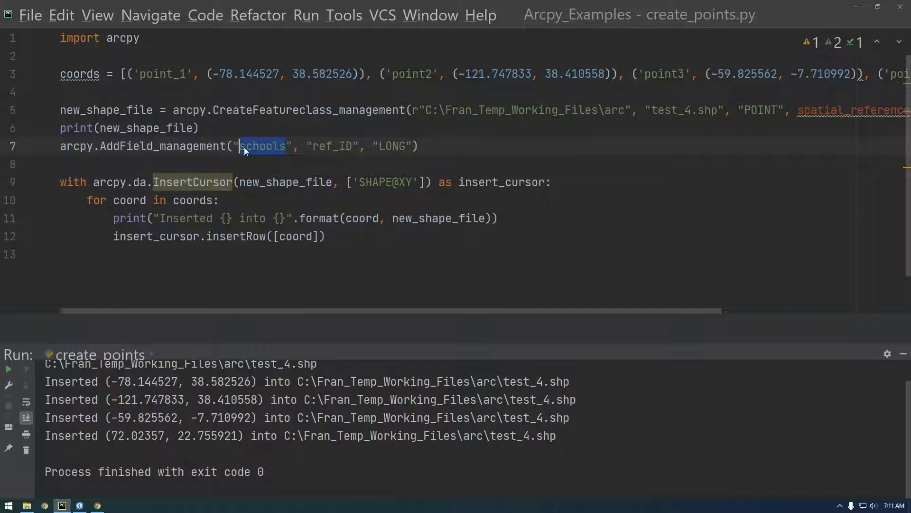
click(250, 146)
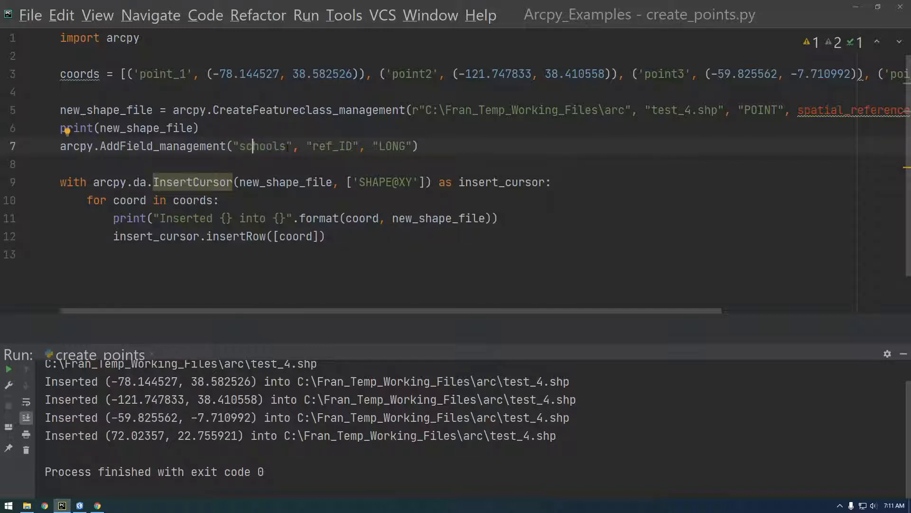
double_click(266, 146)
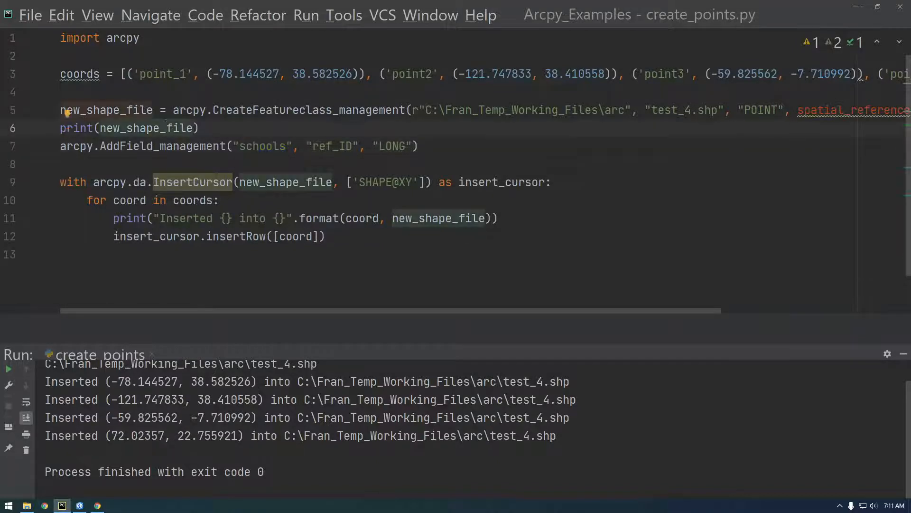
double_click(262, 146)
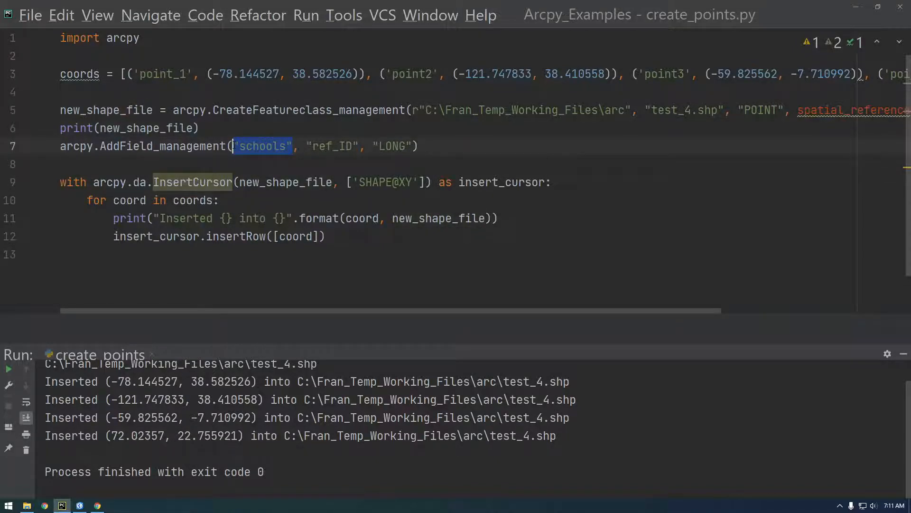
text(new_shape_file)
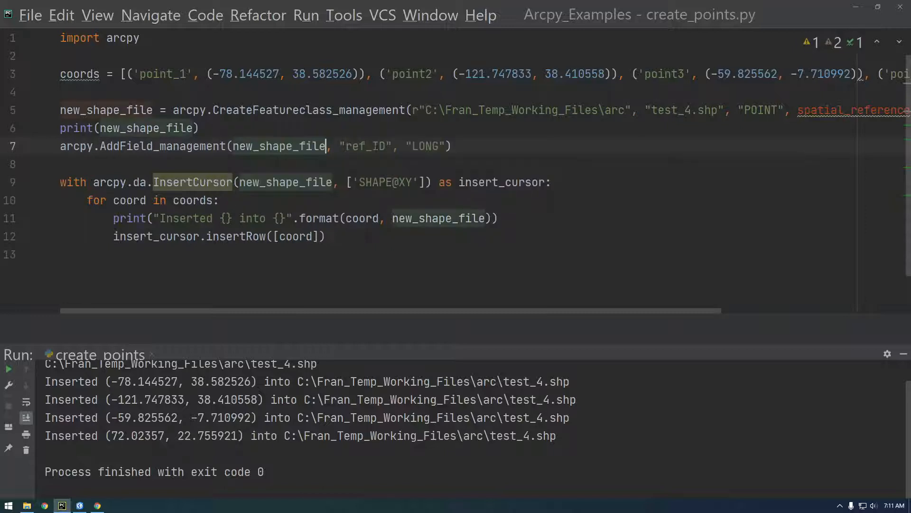
double_click(365, 146)
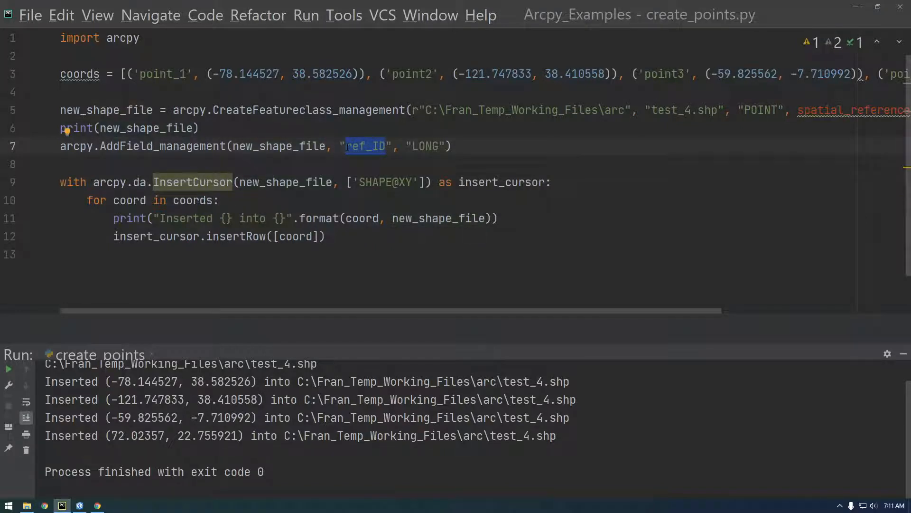
text(NAME)
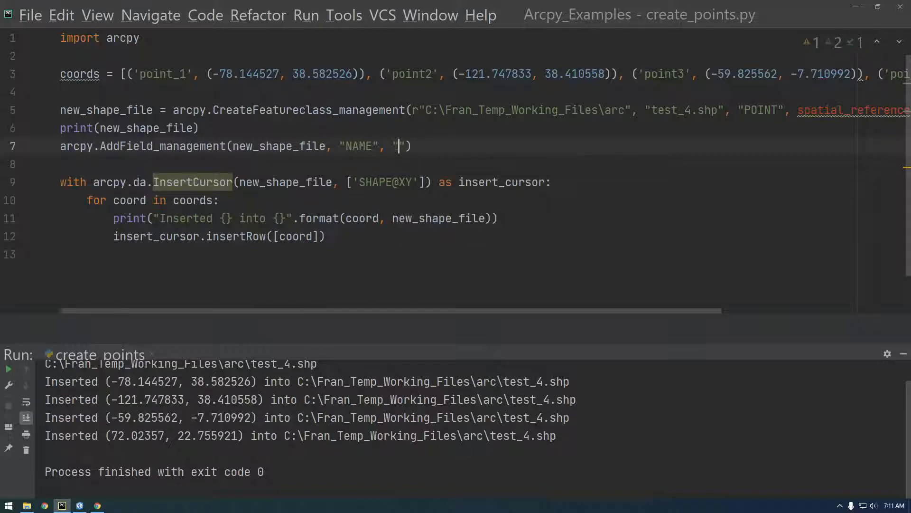
text(TEXT)
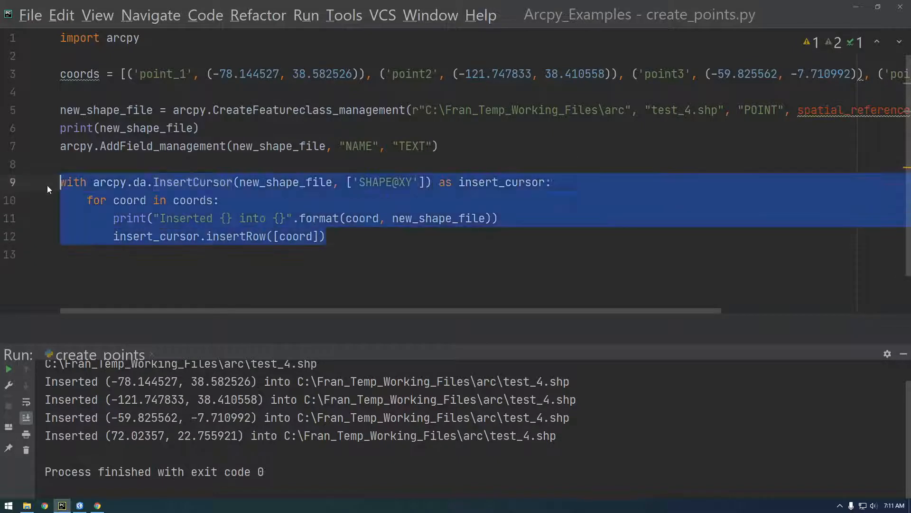
- Comment out the insert cursor block, set output to test_5.shp, and run create_points
key(ctrl+slash)
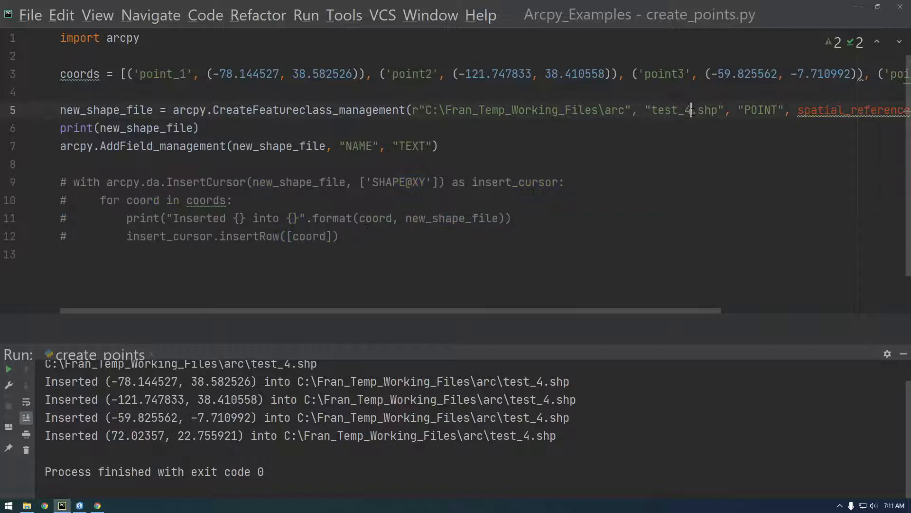
text(5)
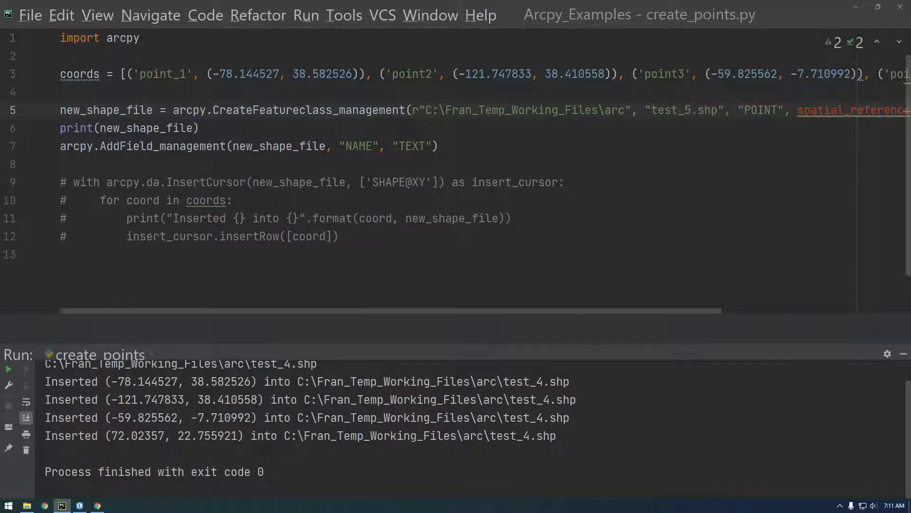
click(306, 15)
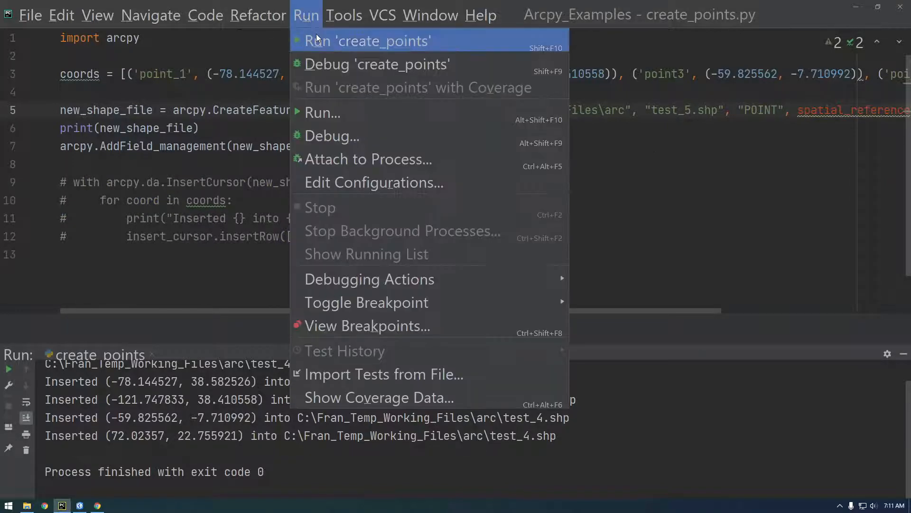
click(367, 41)
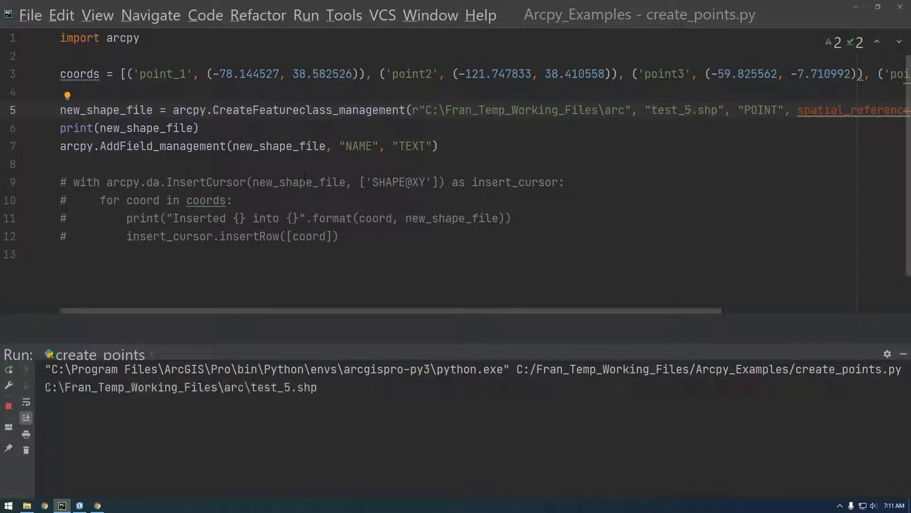
click(80, 505)
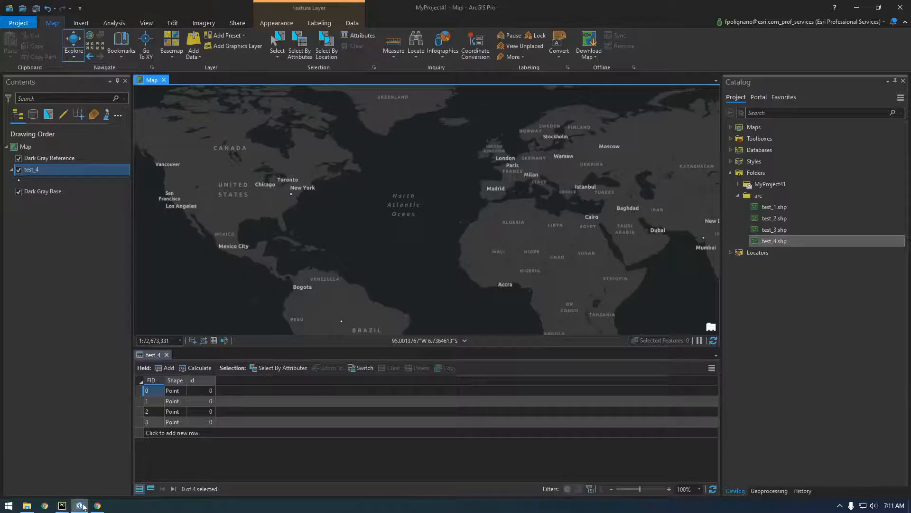
- Replace test_4 with test_5.shp, check its empty NAME attribute table, then remove it
right_click(758, 195)
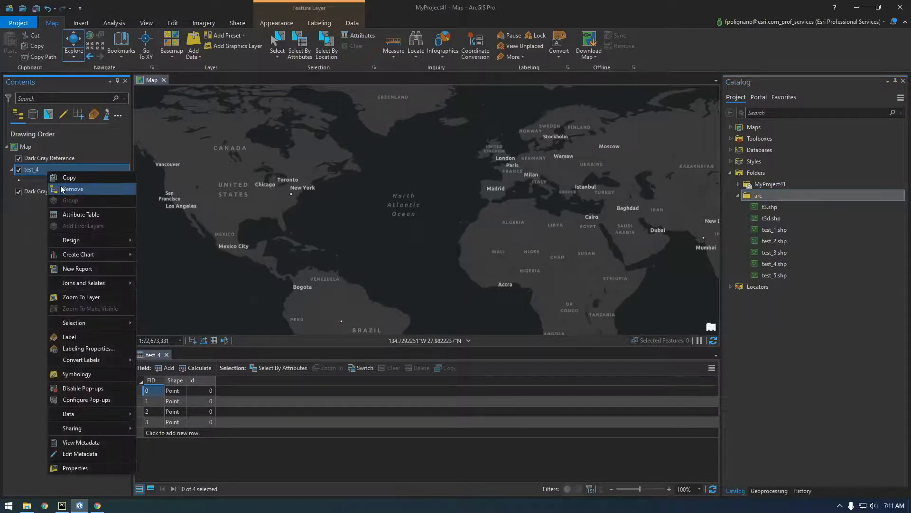
click(73, 188)
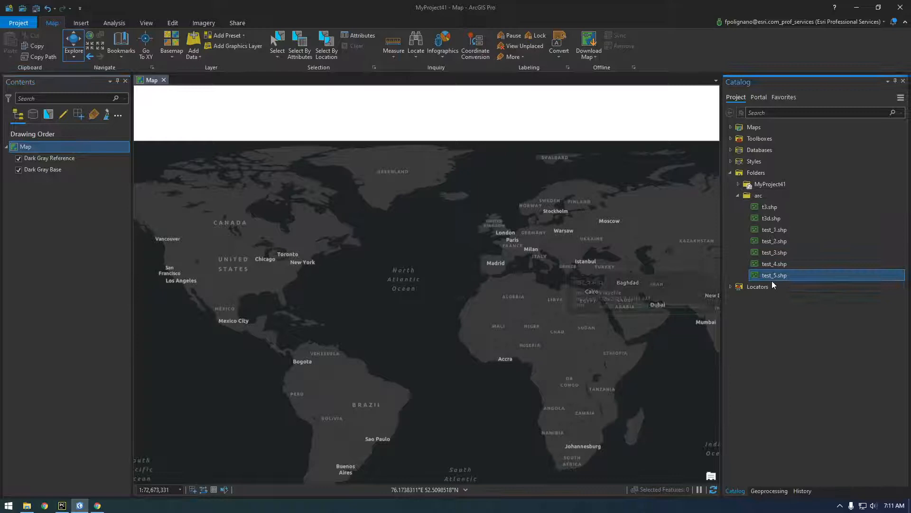
double_click(774, 275)
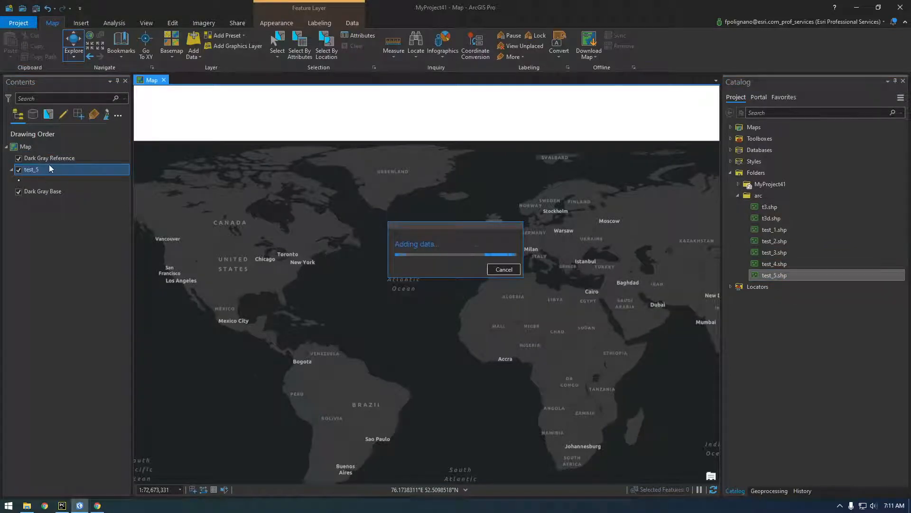
right_click(31, 169)
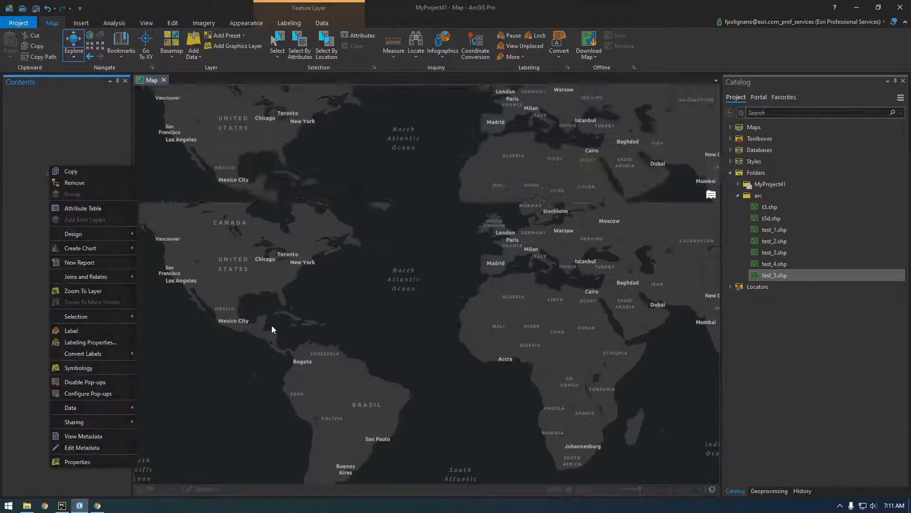
click(82, 208)
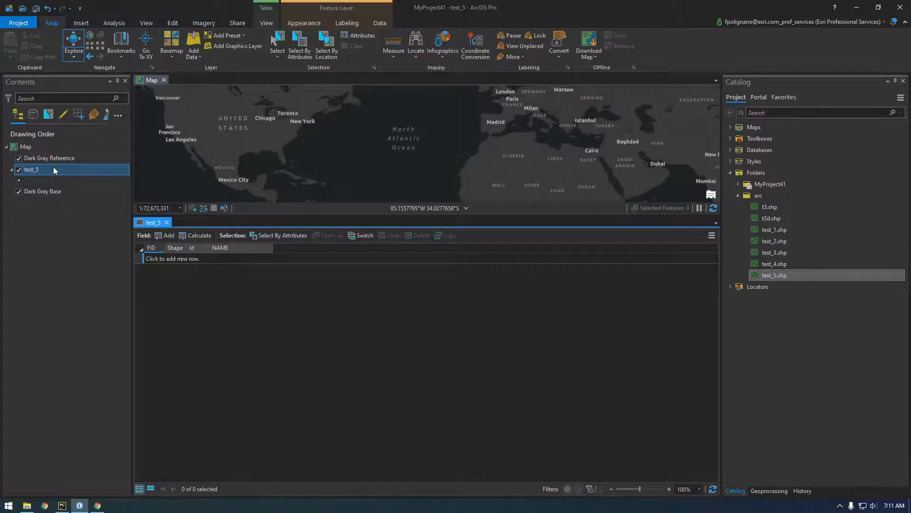
click(166, 222)
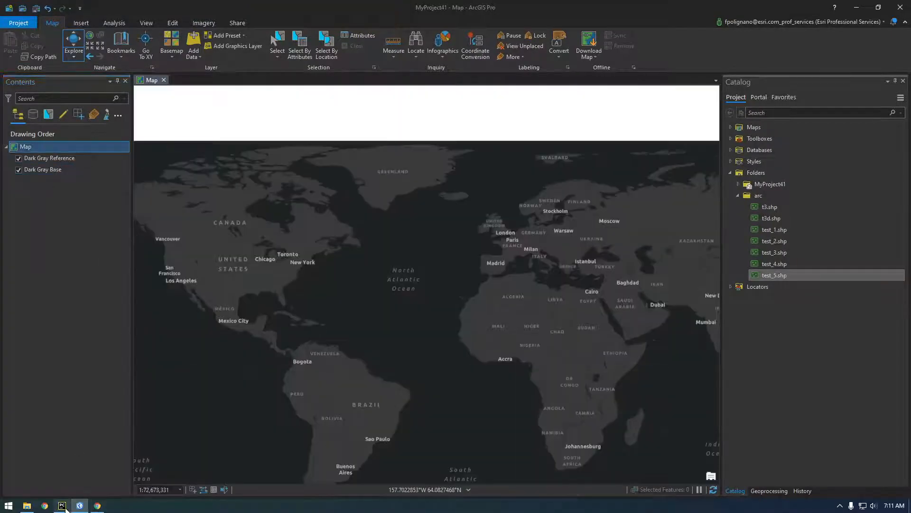
- Uncomment the insert cursor, add 'NAME' before 'SHAPE@XY', and use insertRow(coord)
click(61, 505)
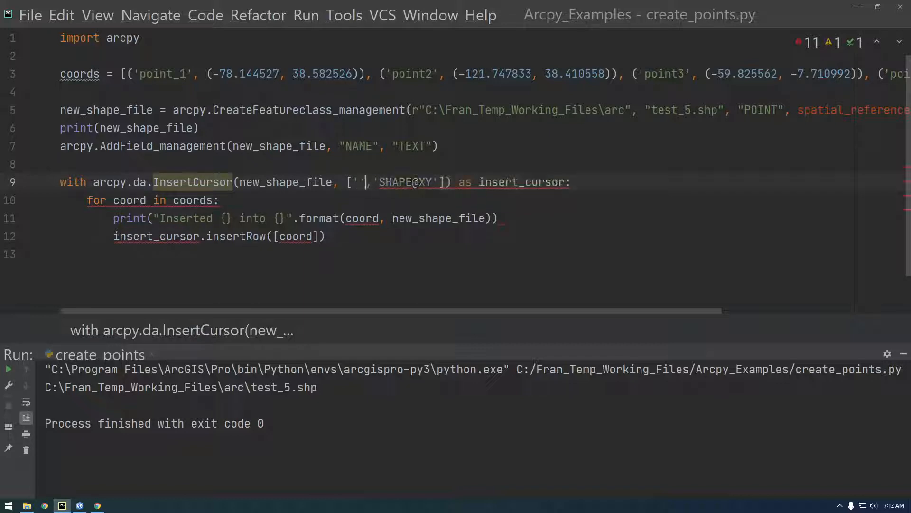
text(ne)
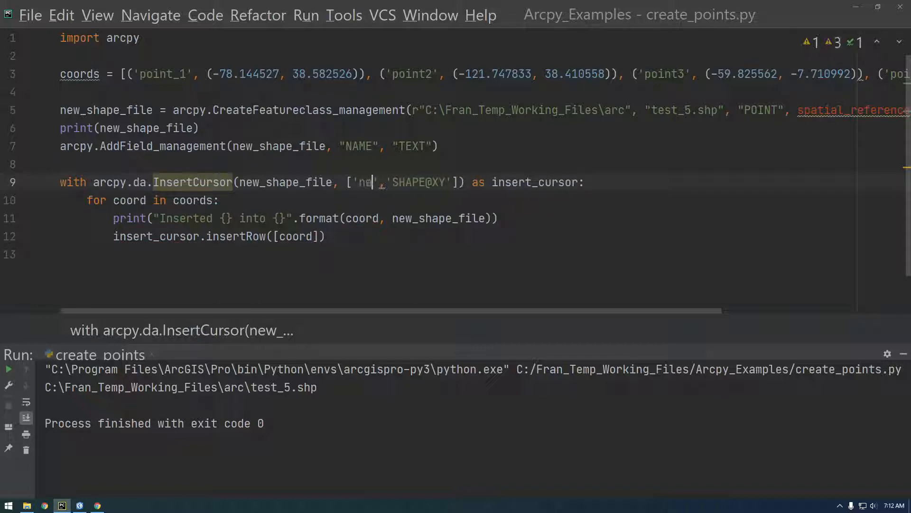
text(AME)
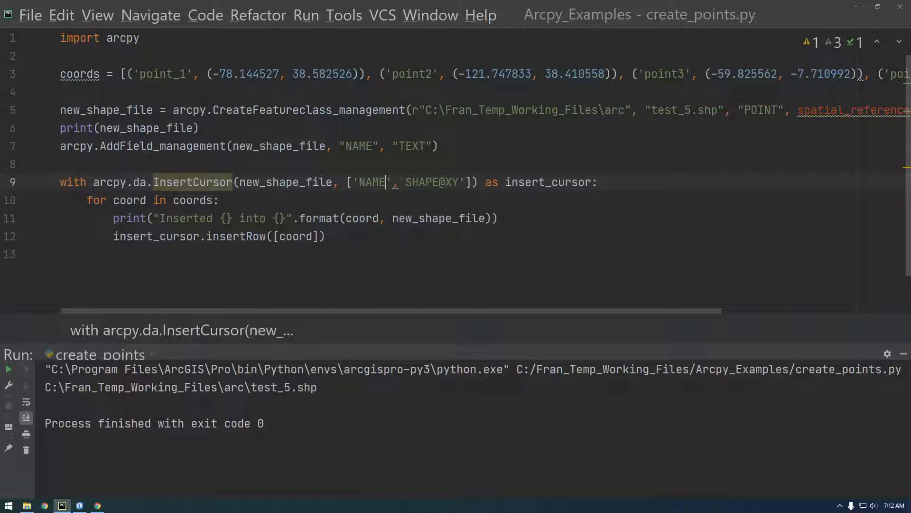
click(65, 164)
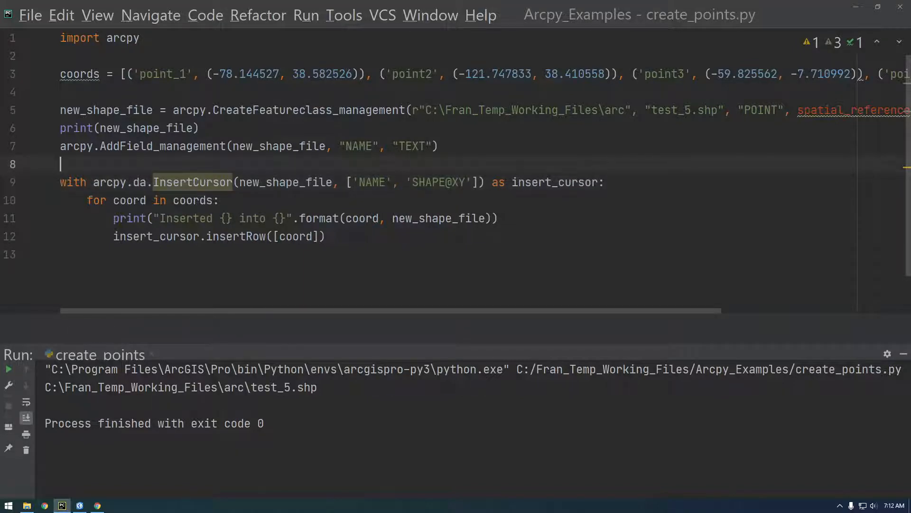
double_click(165, 74)
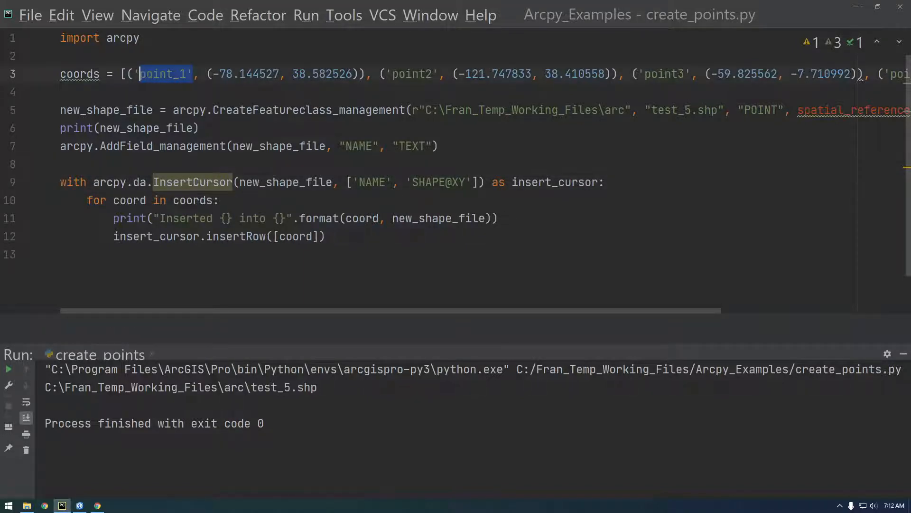
click(436, 181)
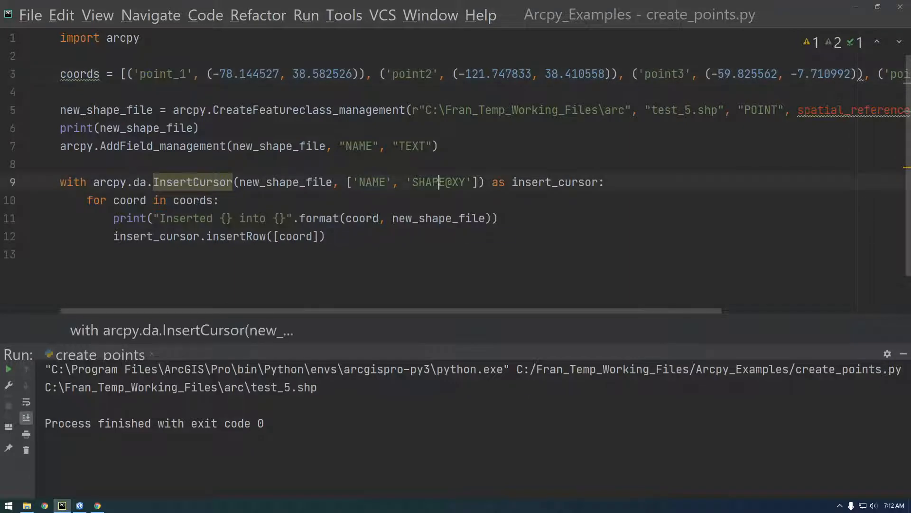
click(64, 164)
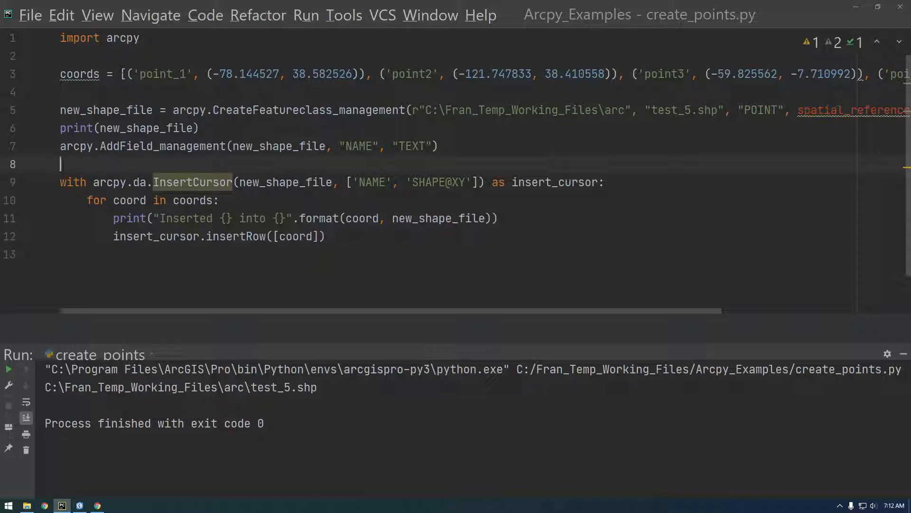
click(297, 236)
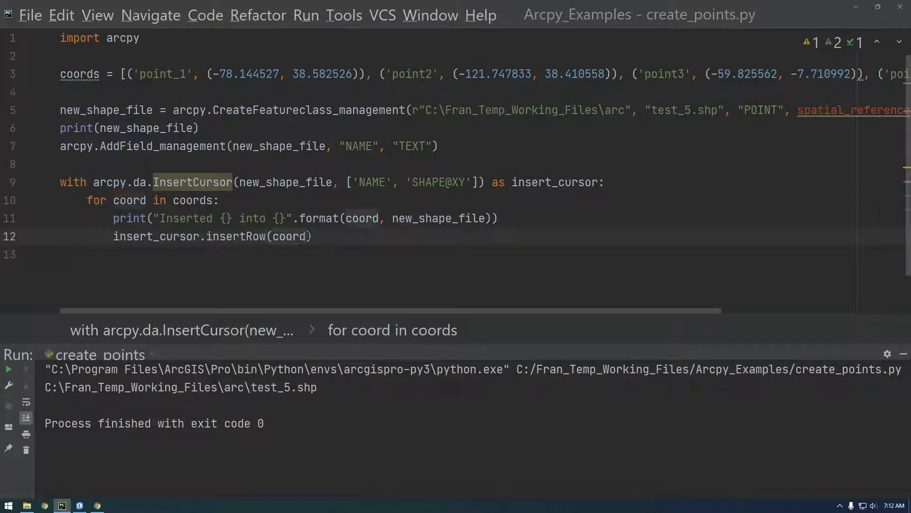
click(313, 236)
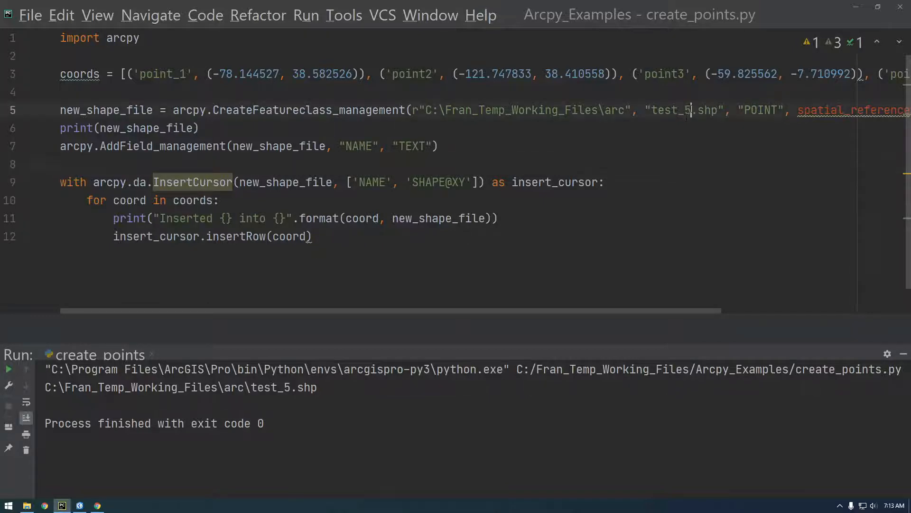
- Change the CreateFeatureclass output from test_5.shp to TEST_WITH_FIELD.shp
text(WITH)
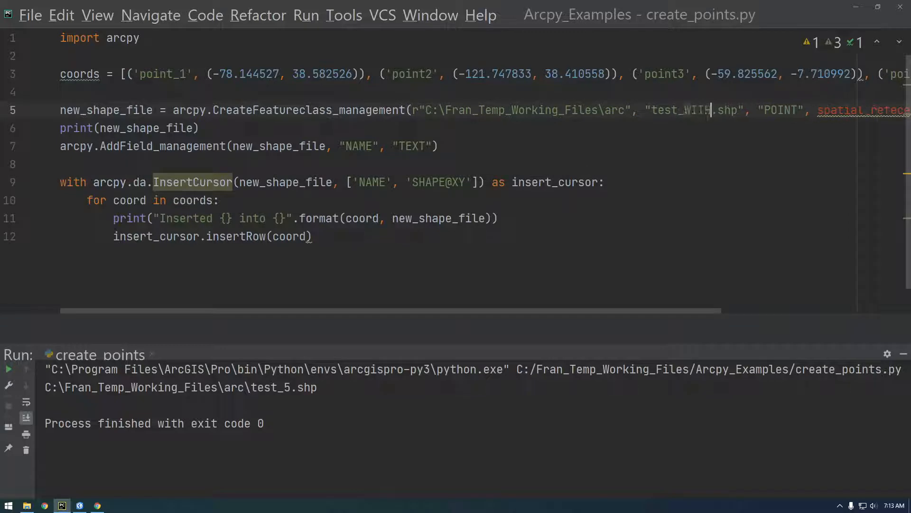
text(_FIELDS)
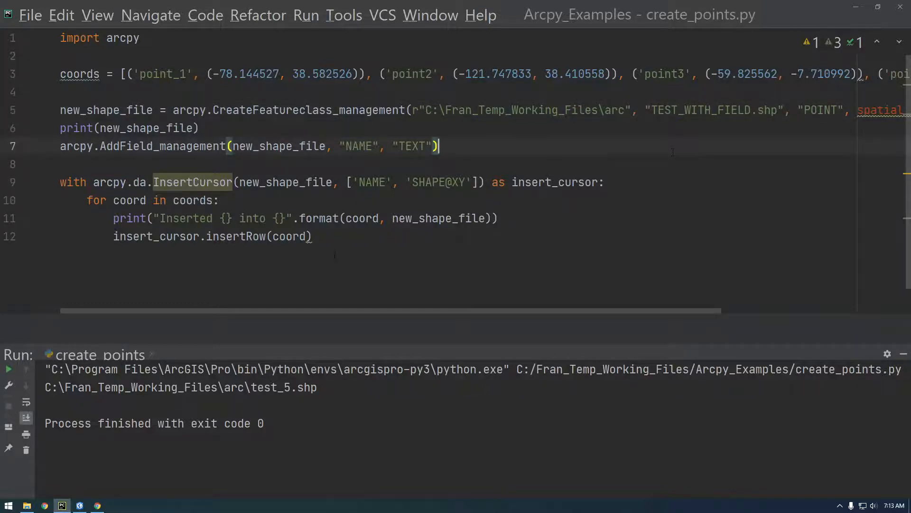
click(8, 369)
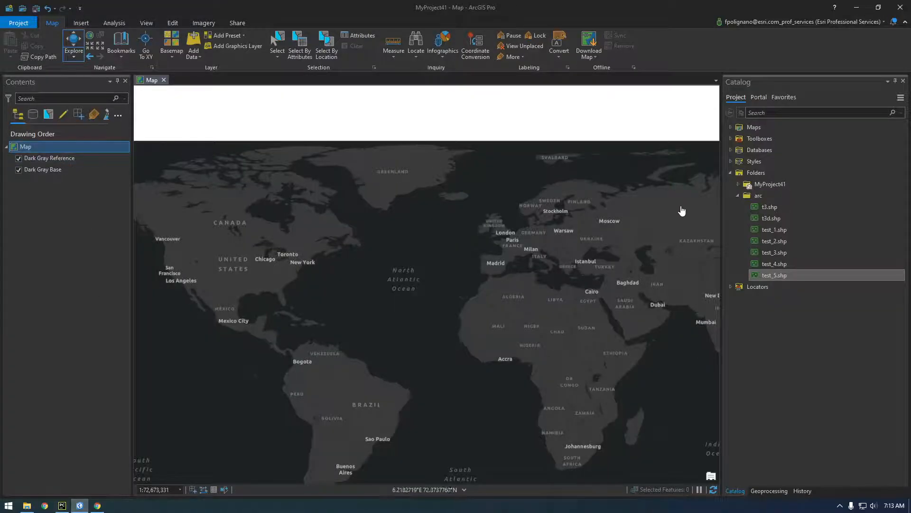
- Refresh the arc folder in Catalog and add TEST_WITH_FIELD.shp to the map
right_click(758, 195)
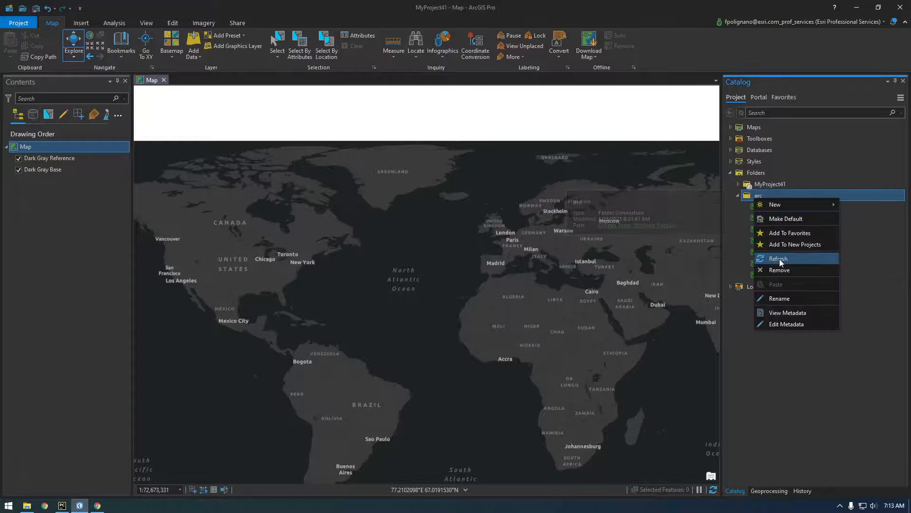
click(779, 258)
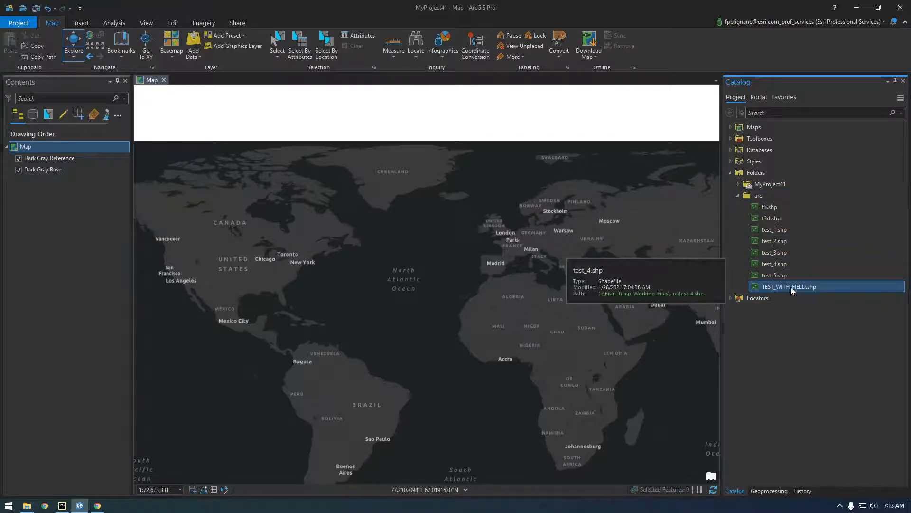
double_click(789, 286)
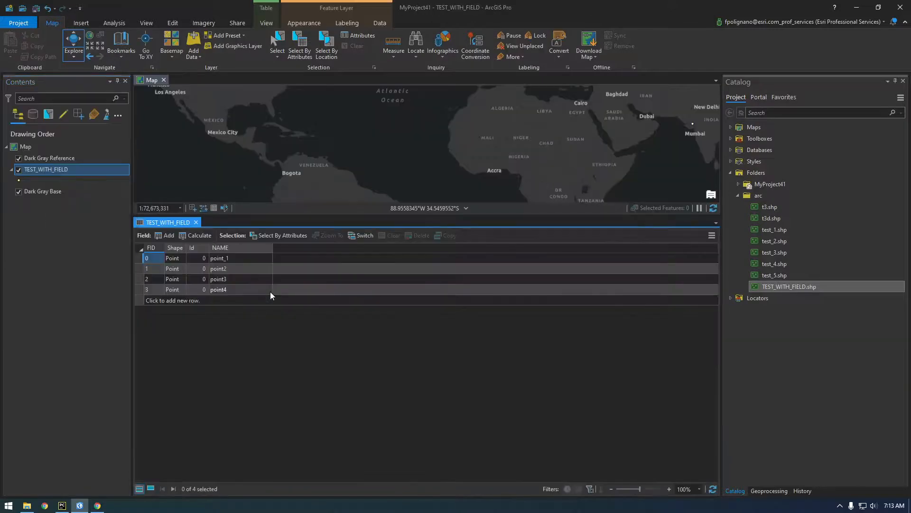
- Zoom the map to point_1, point2, point3 and point4 from the attribute table rows
click(147, 257)
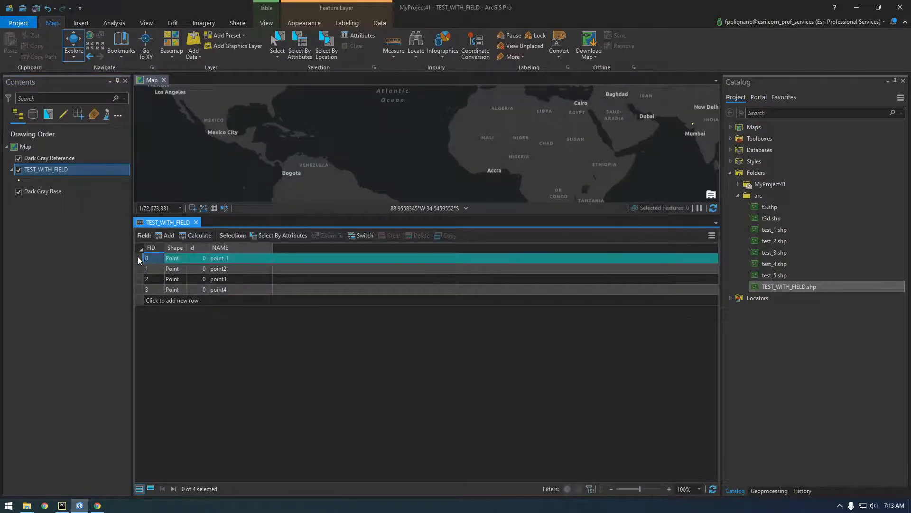
click(147, 258)
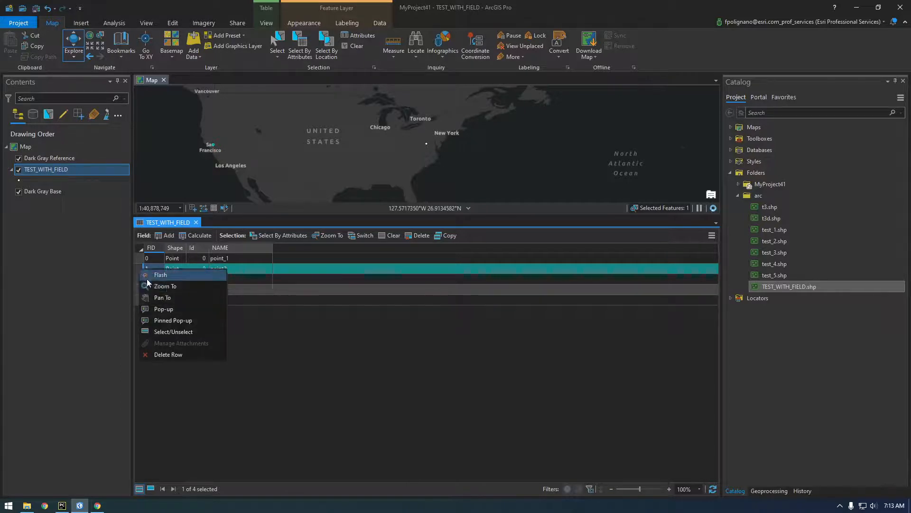
click(165, 285)
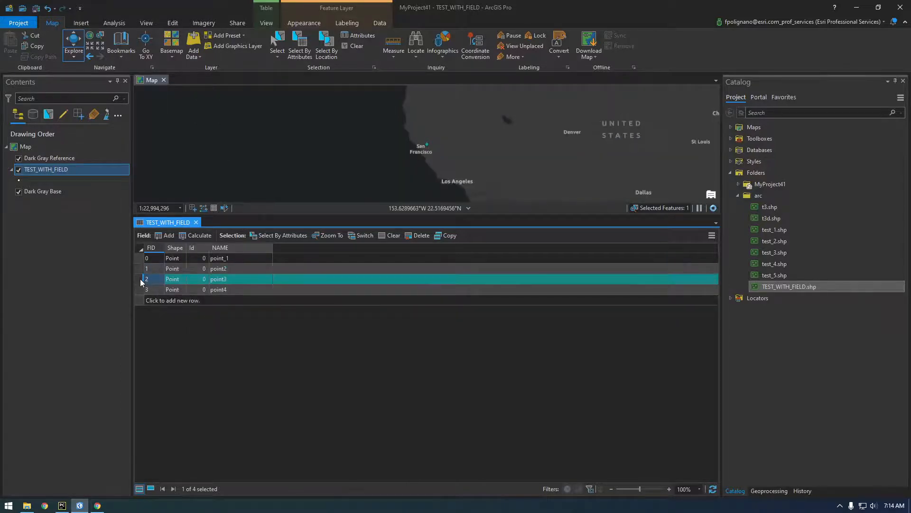
click(331, 235)
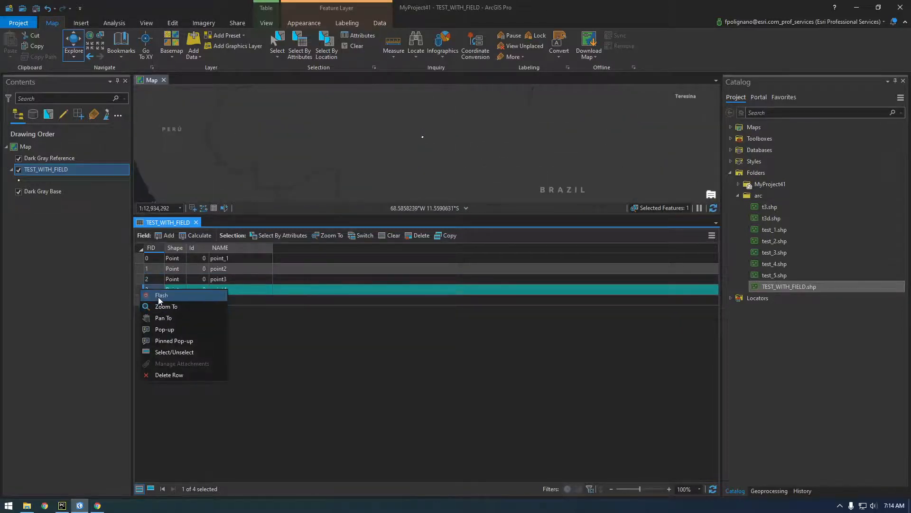
click(166, 306)
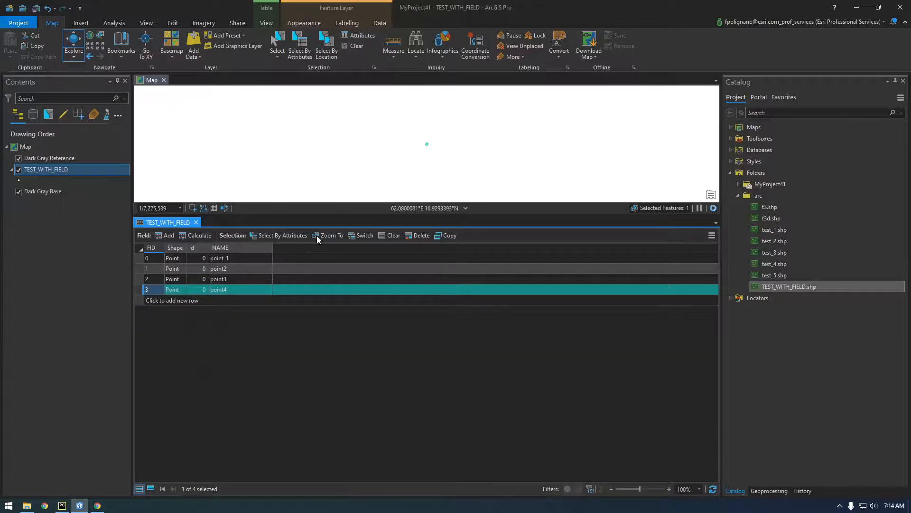
click(327, 236)
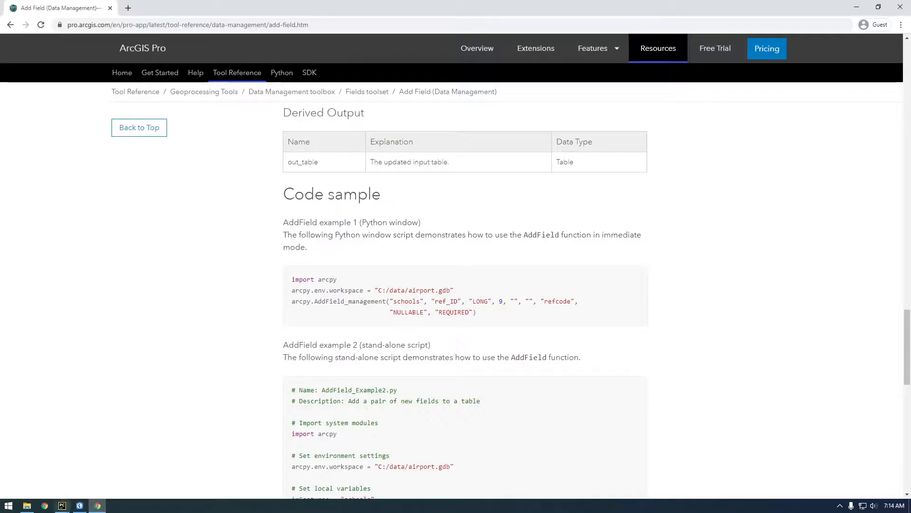
- Replace the point labels with VIRGINIA, CALIFORNIA, SOUTH AMERICA, India and output TEST_WITH_FIELD2.shp
click(62, 505)
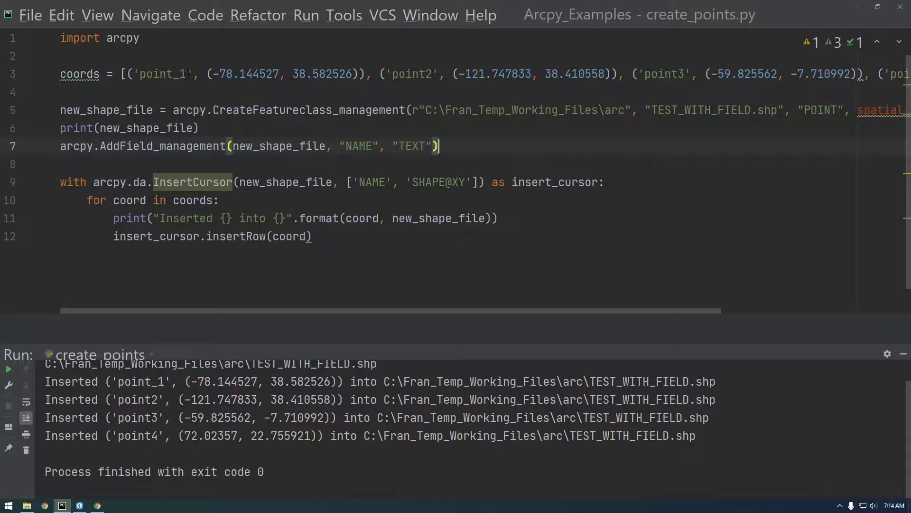
text(VIRGINIA)
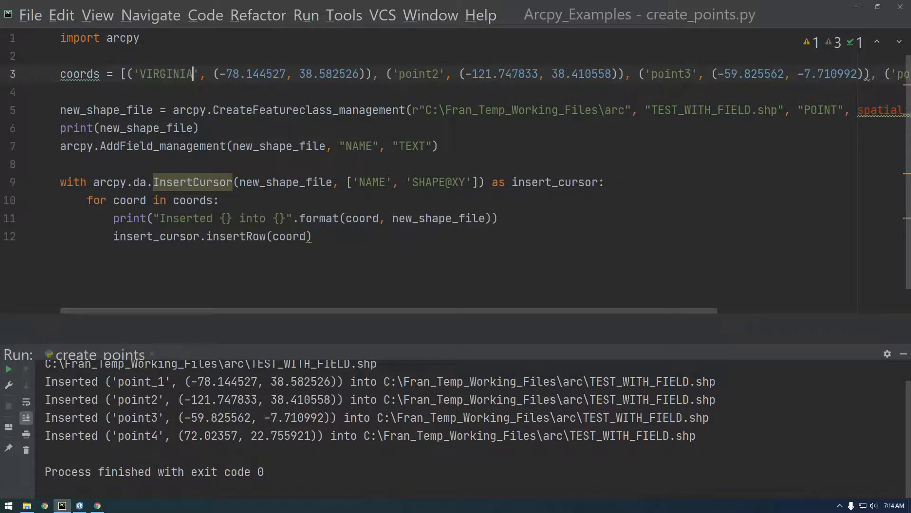
double_click(417, 74)
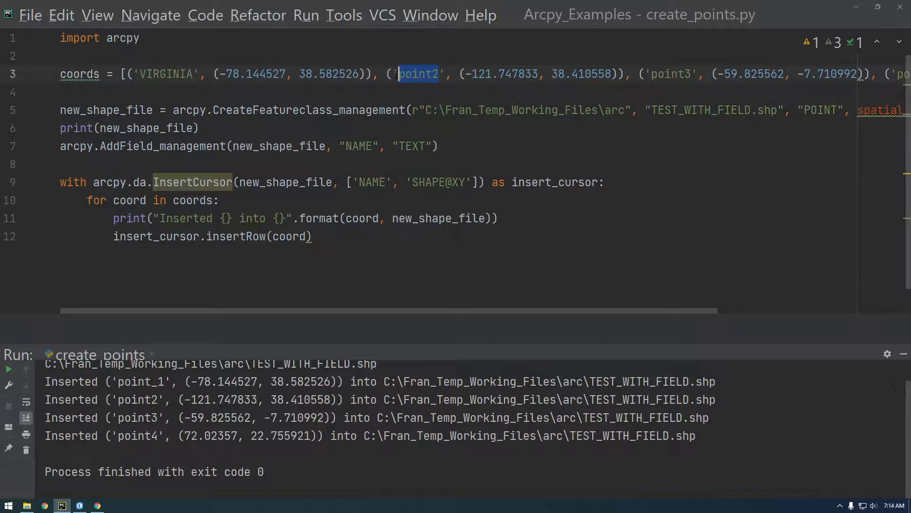
text(CALIFORNIA)
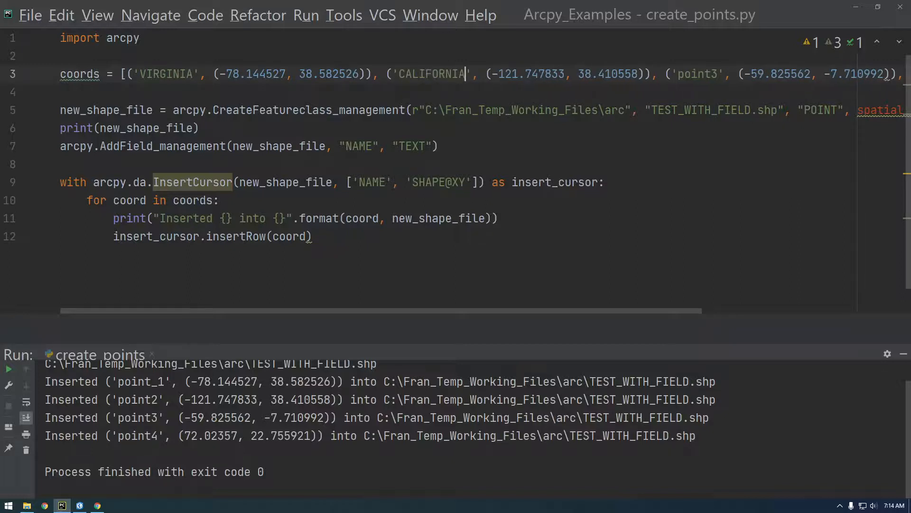
double_click(698, 74)
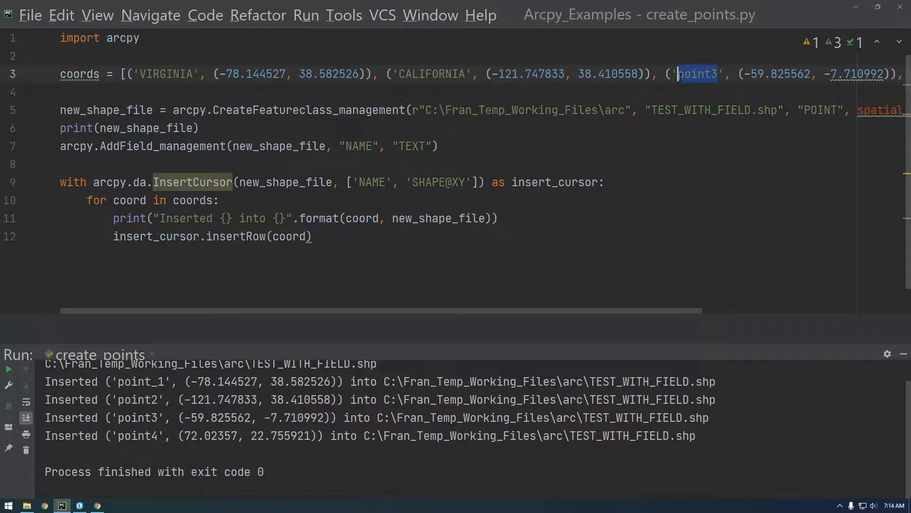
text(SOUTH AM)
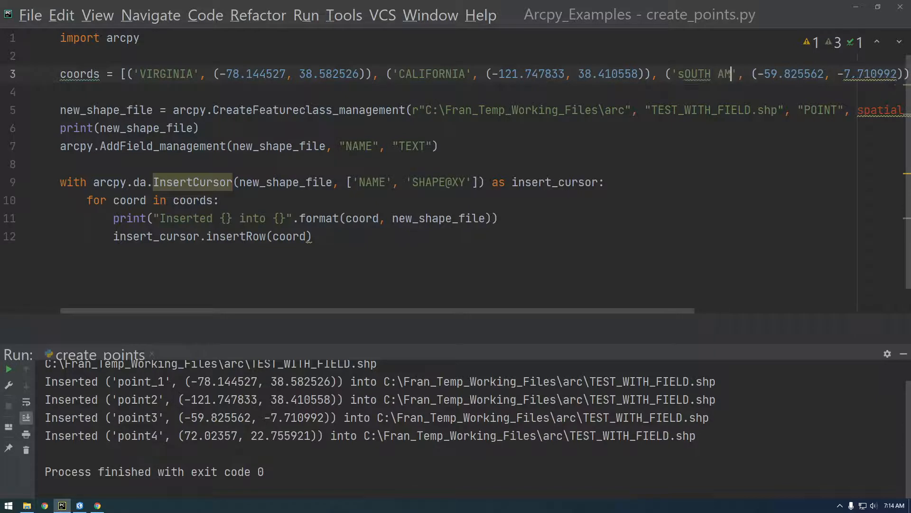
text(ERICA)
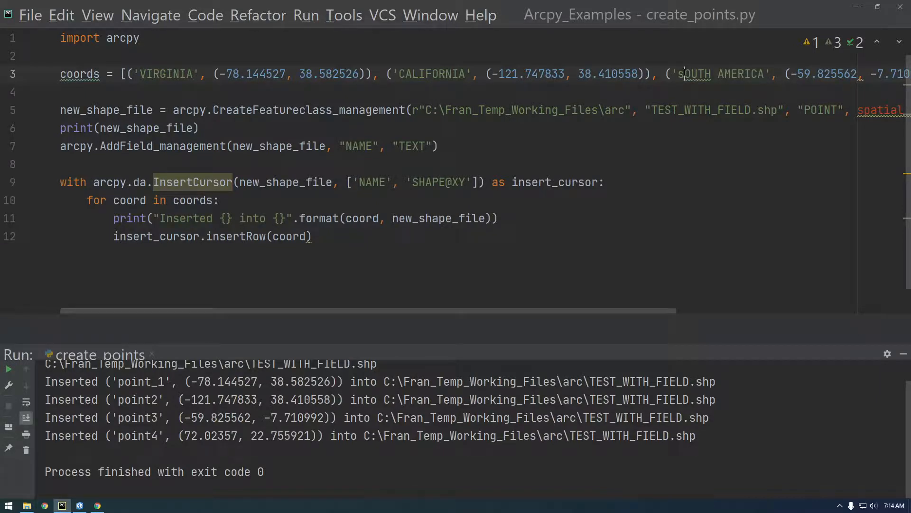
scroll(right, 3)
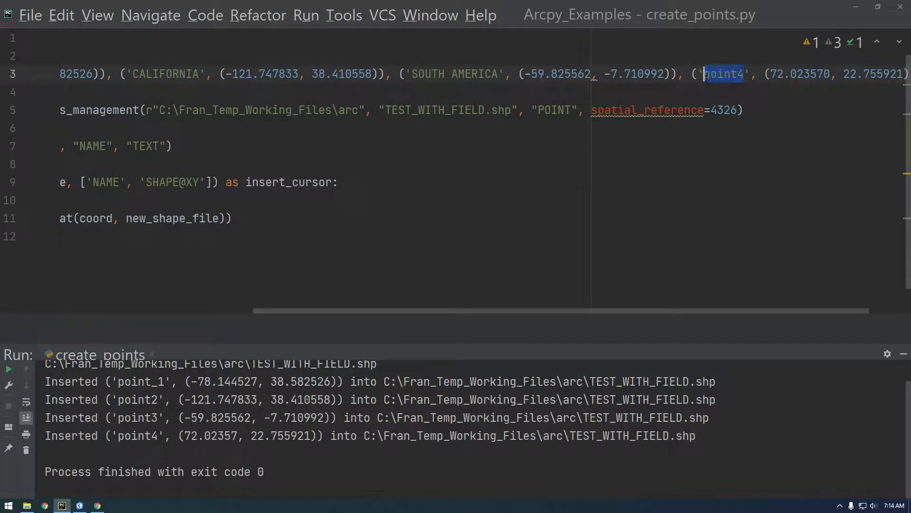
text(India)
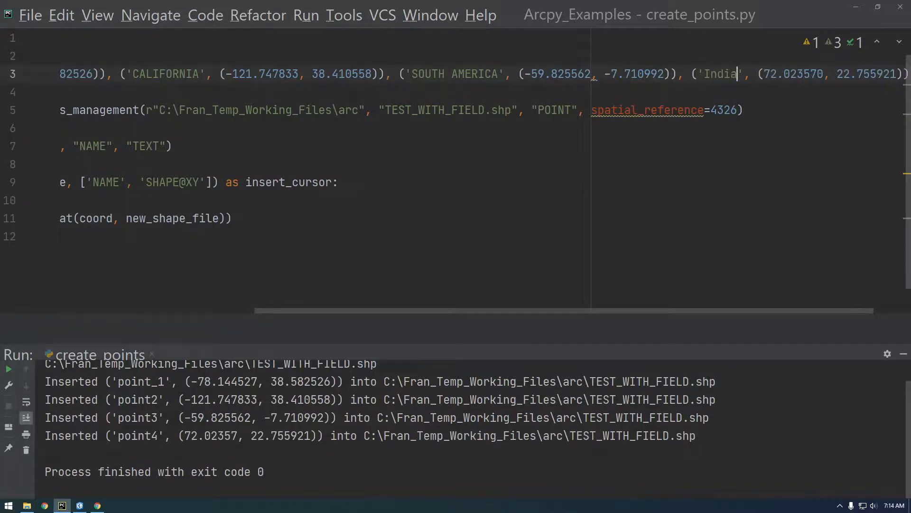
text(2)
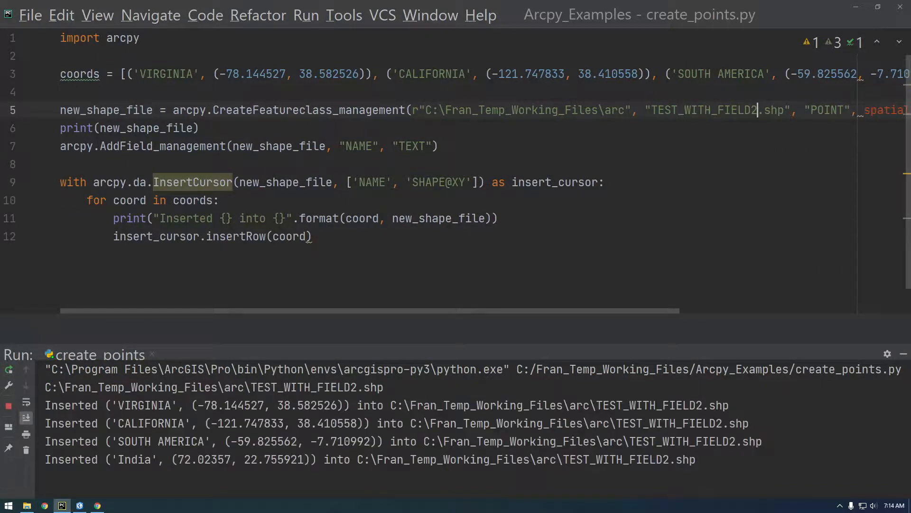
- Refresh the arc folder, add TEST_WITH_FIELD2.shp to the map, and open its attribute table
click(79, 504)
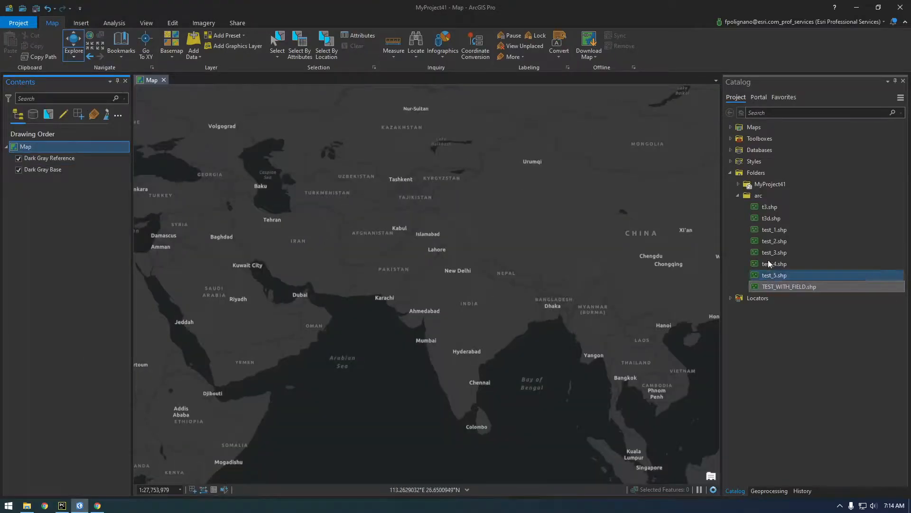
click(758, 195)
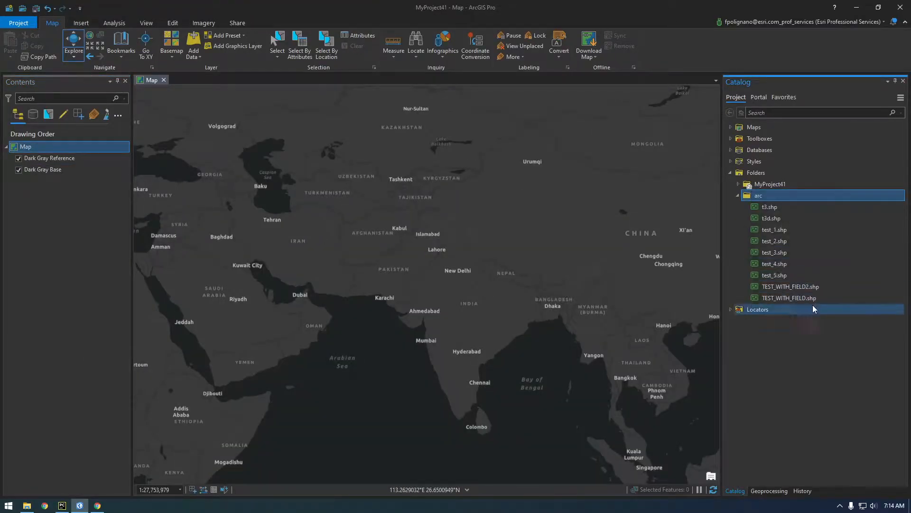
double_click(789, 285)
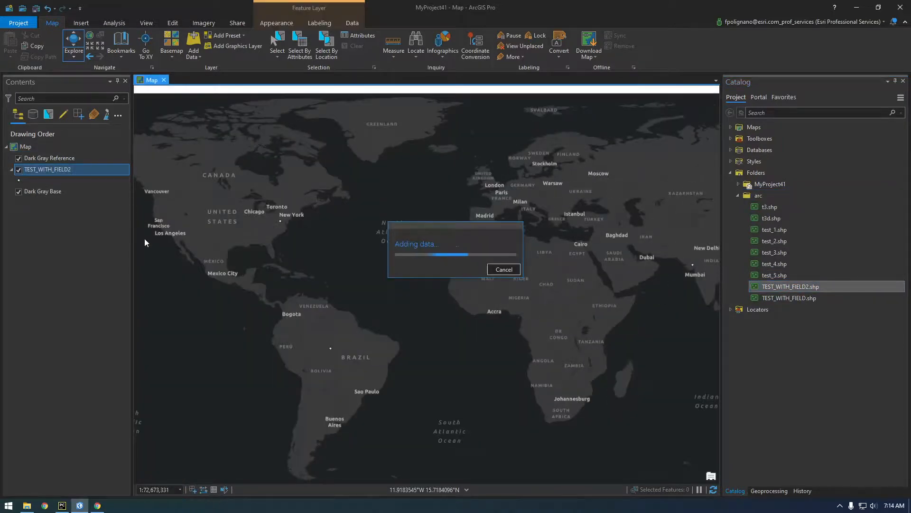
right_click(49, 169)
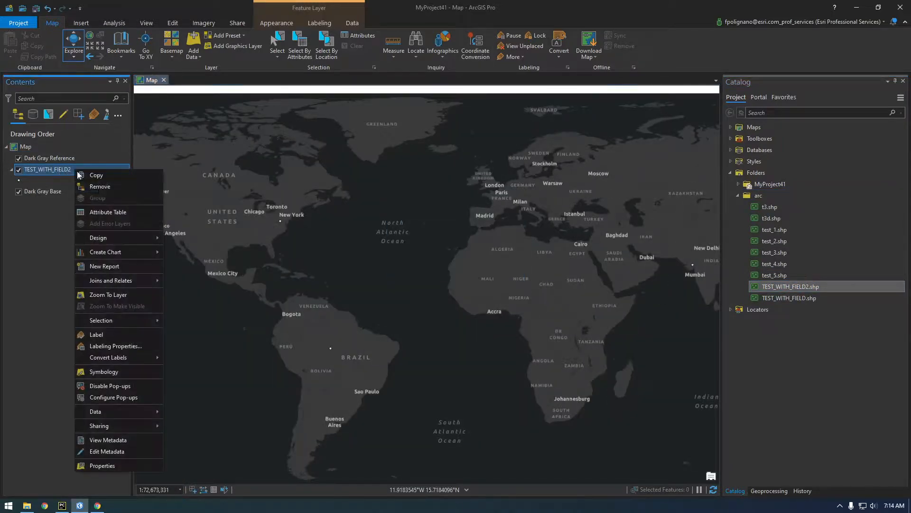
click(108, 212)
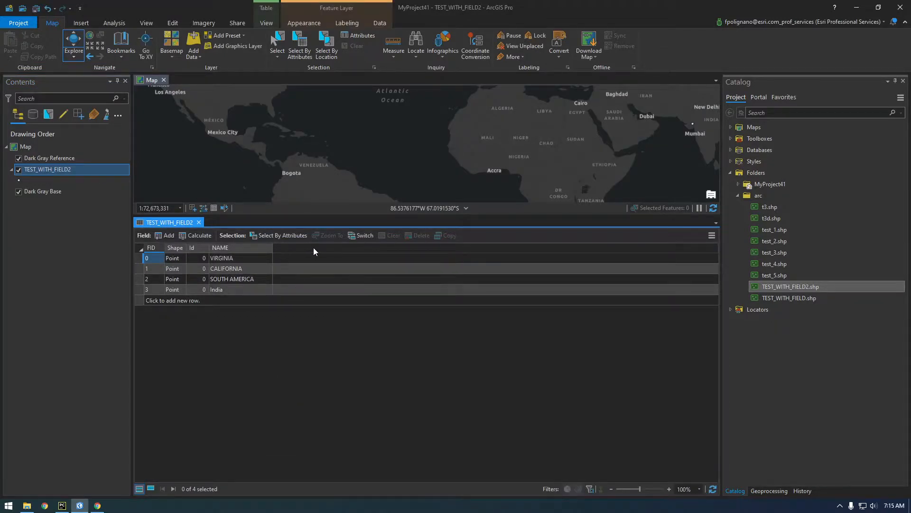
mouse_move(388, 251)
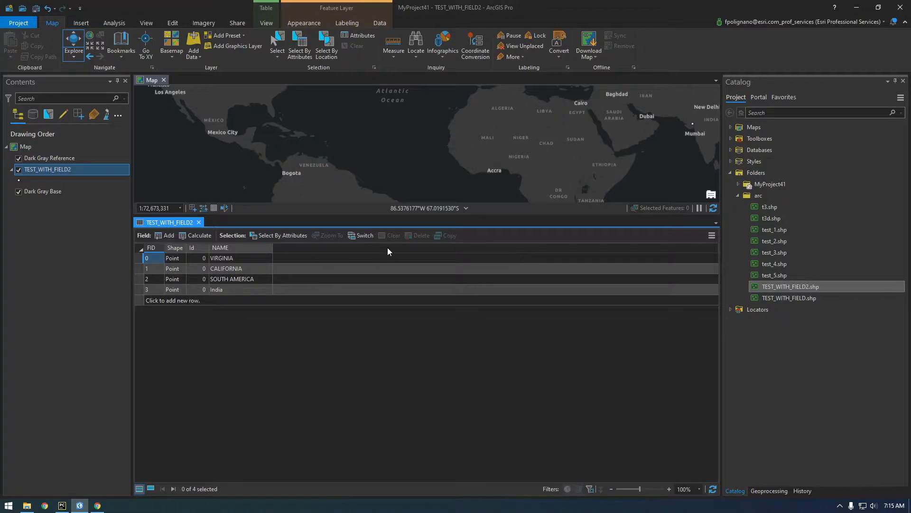
mouse_move(355, 326)
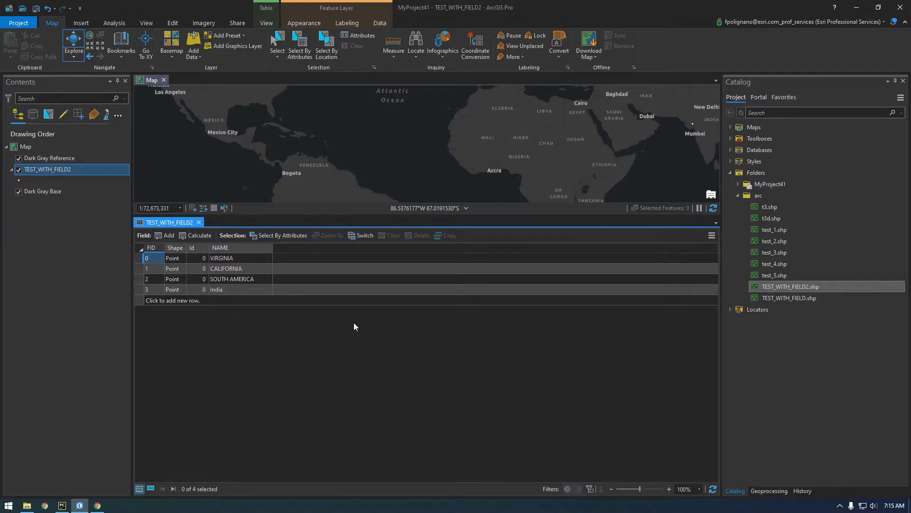